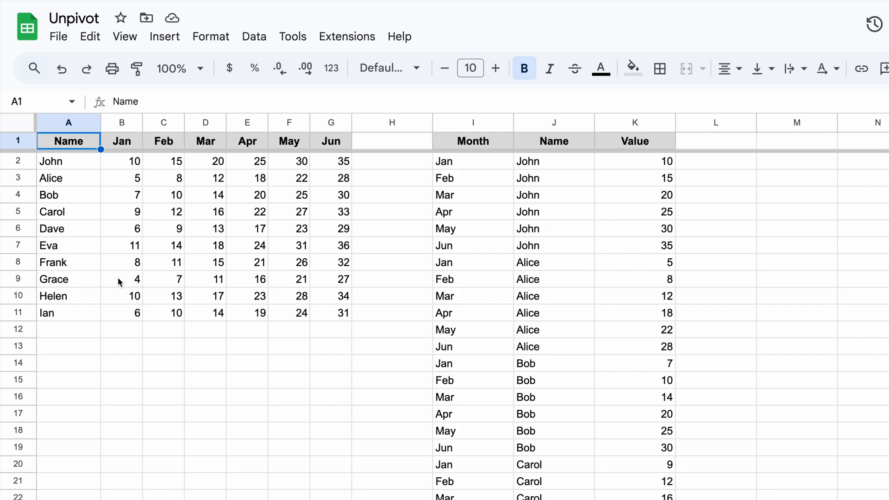
- Delete the old unpivoted data in I2:K, keeping the Month, Name and Value headers
{"action": "left_click", "coordinate": [163, 195]}
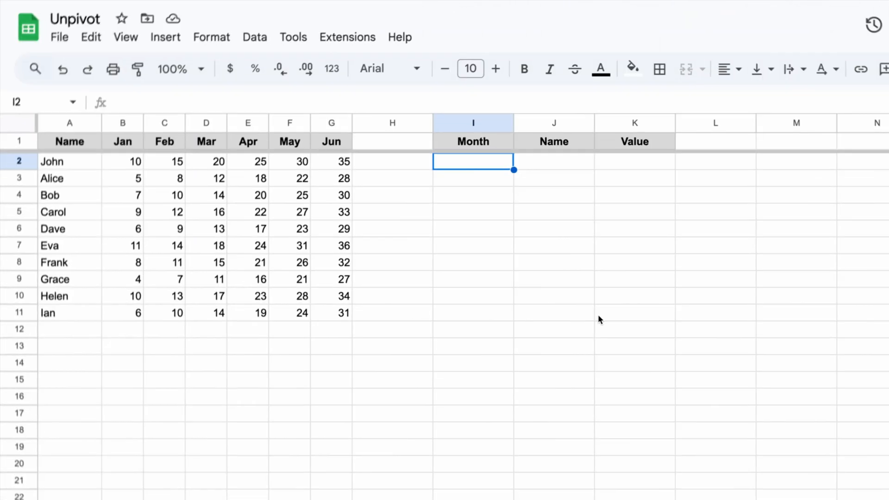
- Enter the ARRAYFORMULA SPLIT FLATTEN formula joining B1:G1, A2:A11 and B2:G11 in I2
{"action": "type", "text": "=B1:G1"}
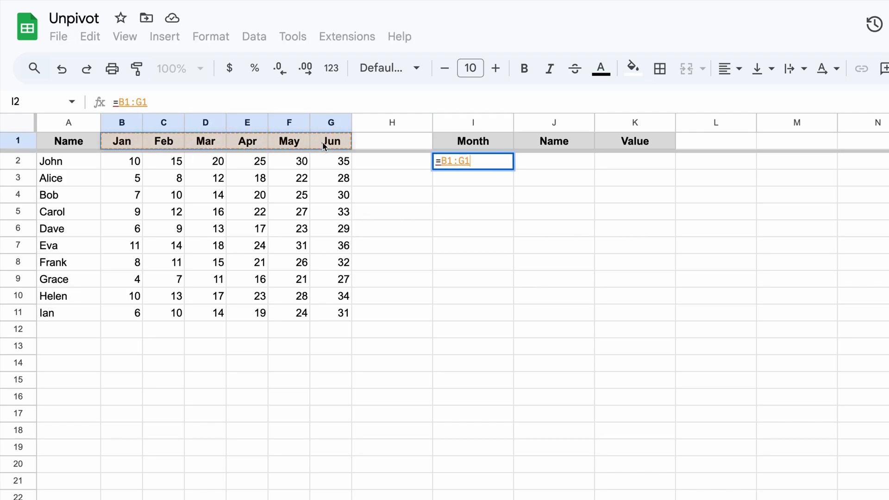
{"action": "type", "text": "&\"📗"}
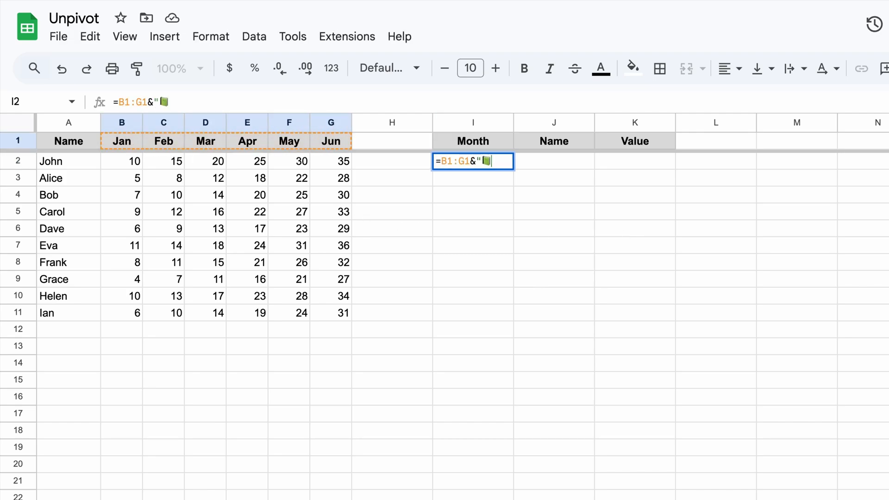
{"action": "type", "text": "\"&A2:A11&\"📗\"&"}
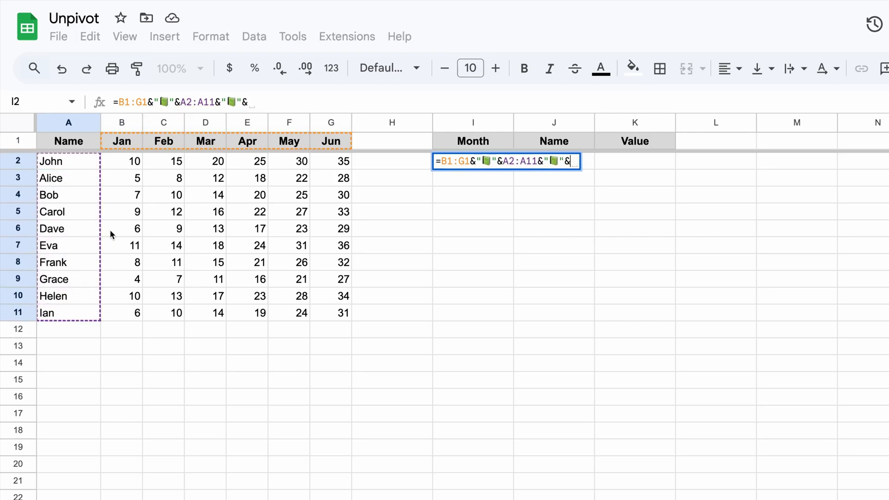
{"action": "left_click_drag", "start_coordinate": [121, 161], "coordinate": [331, 312]}
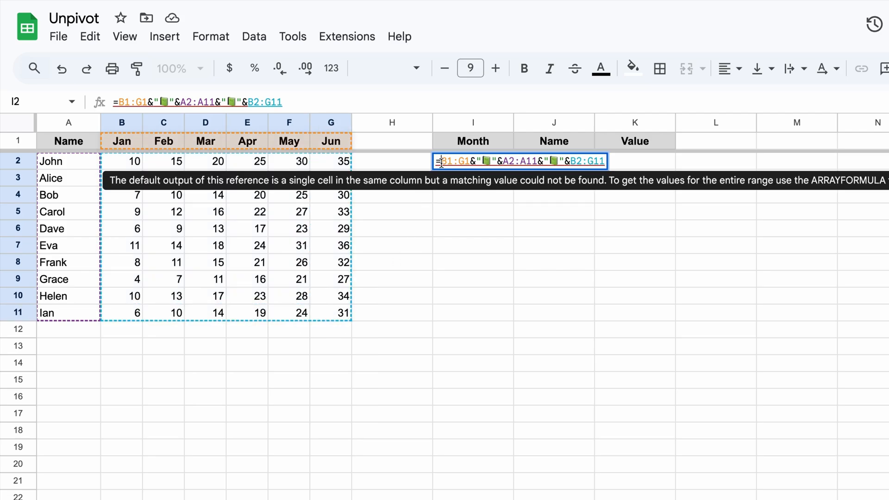
{"action": "type", "text": "flatten"}
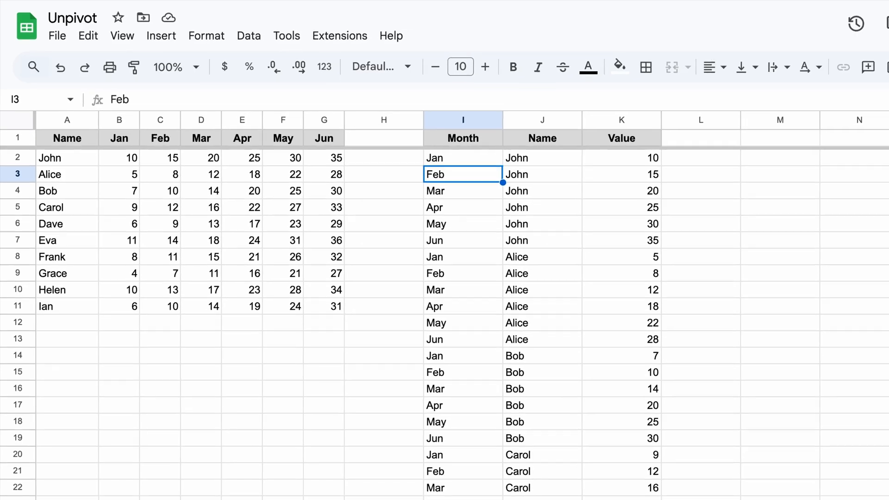
- On the Formula Breakdown sheet, inspect the join (I2), flatten (I15) and split (K15) formulas
{"action": "left_click", "coordinate": [179, 489]}
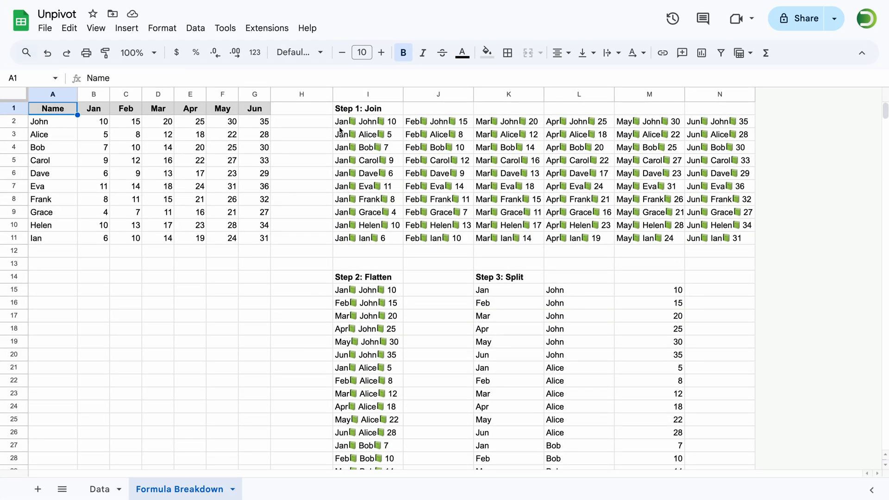
{"action": "left_click", "coordinate": [368, 121]}
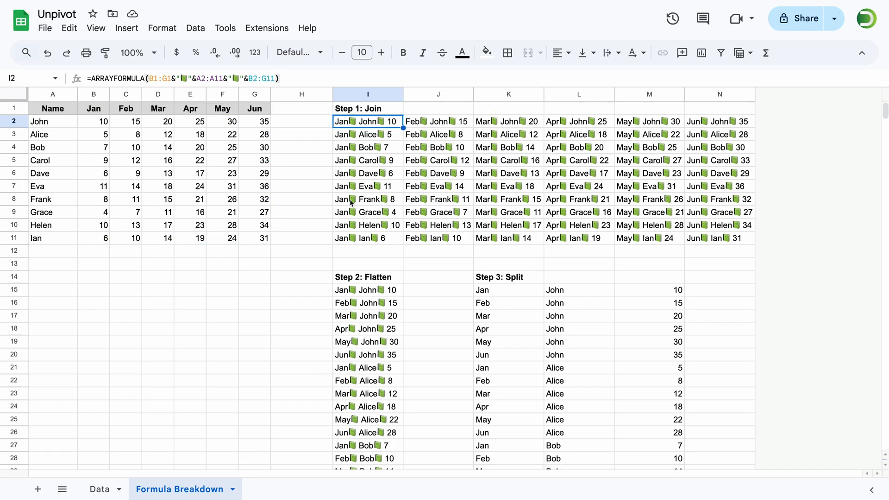
{"action": "left_click", "coordinate": [367, 289]}
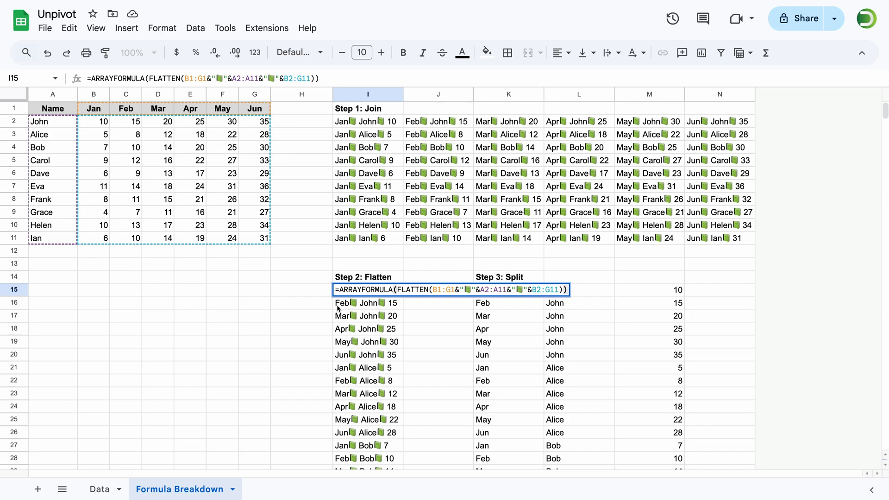
{"action": "left_click", "coordinate": [507, 289]}
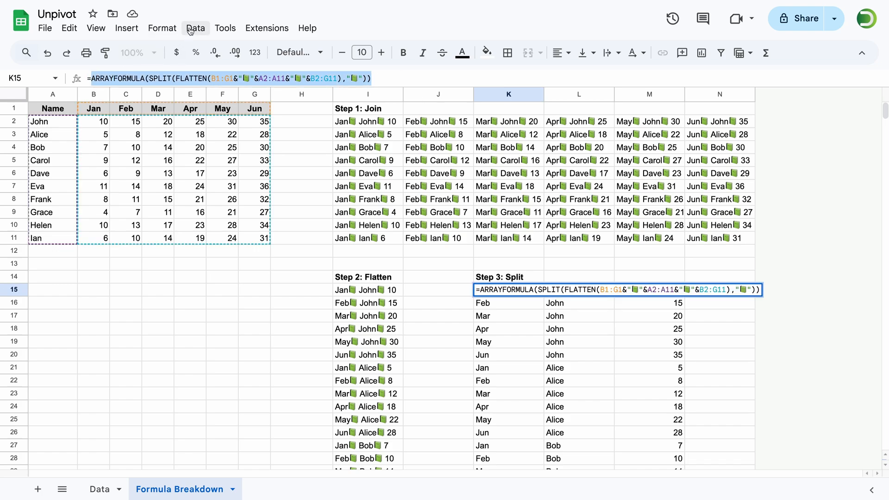
- Create named function UNPIVOT with B1:G1, A2:A11, B2:G11 as cols, rows and data
{"action": "left_click", "coordinate": [195, 28]}
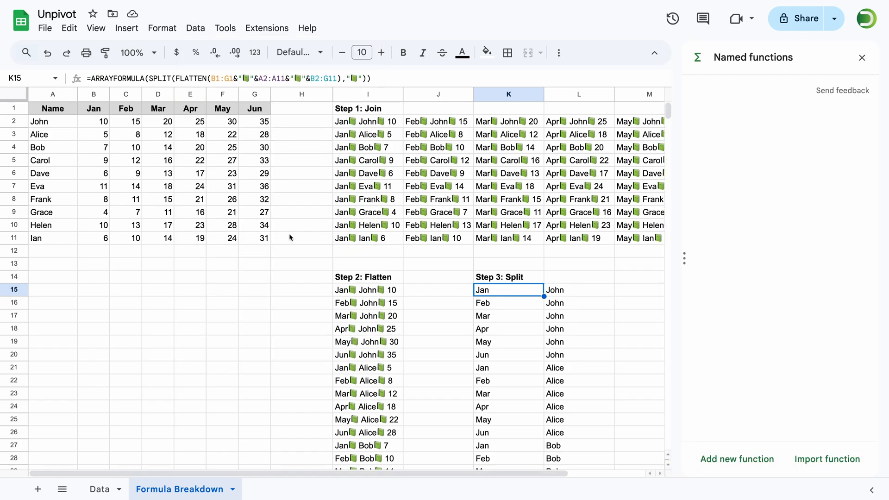
{"action": "left_click", "coordinate": [736, 459]}
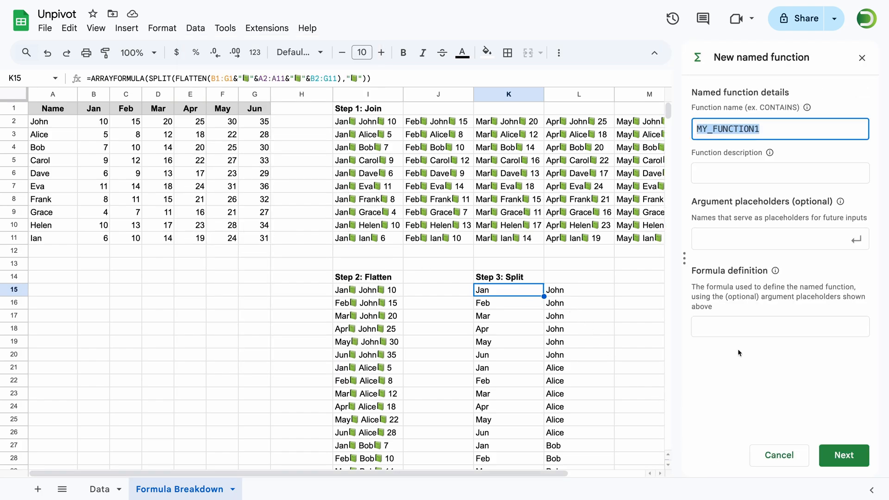
{"action": "type", "text": "UNPIVOT"}
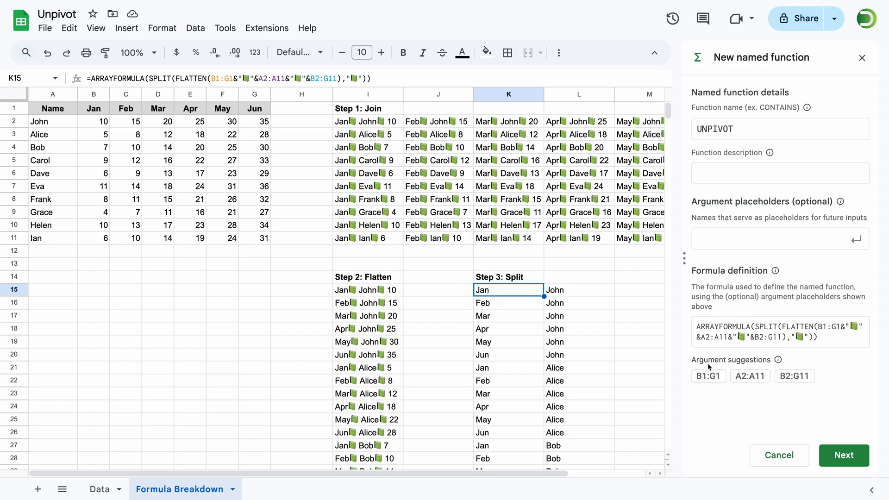
{"action": "left_click", "coordinate": [707, 376]}
{"action": "type", "text": "row"}
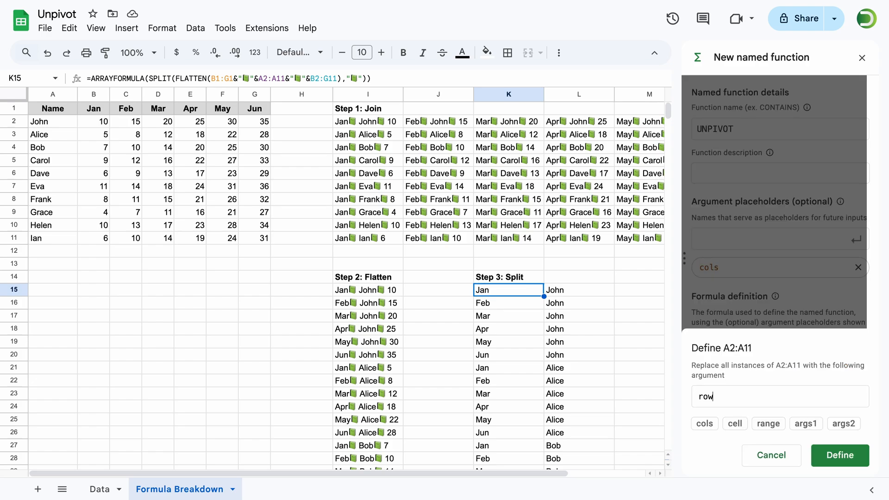
{"action": "left_click", "coordinate": [839, 455]}
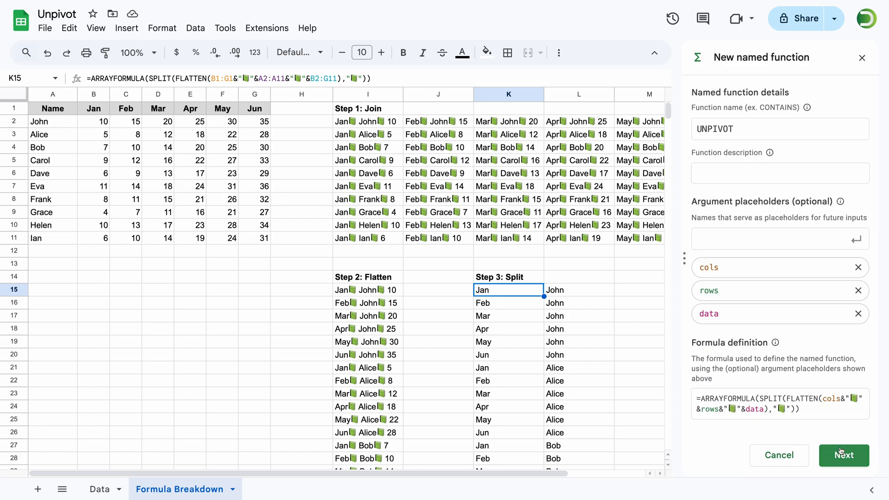
{"action": "left_click", "coordinate": [843, 455]}
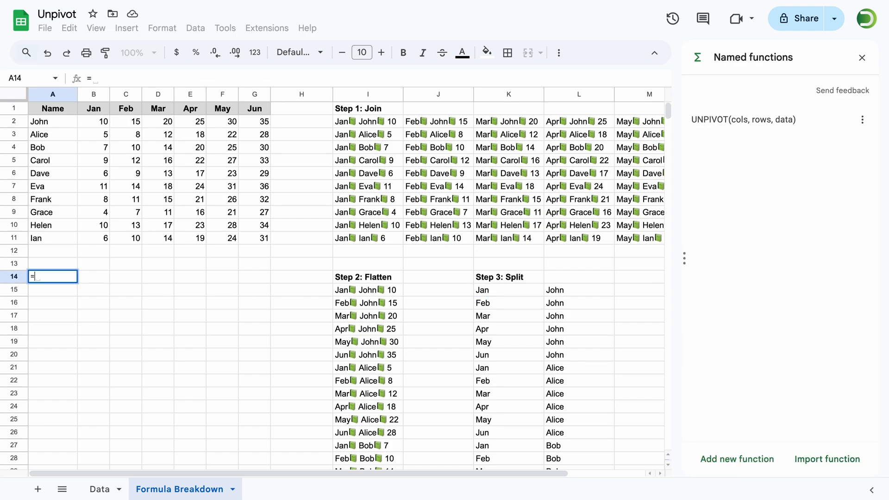
- Enter =UNPIVOT(B1:G1,A2:A11,B2:G11) in A14, then start importing named functions from another spreadsheet
{"action": "type", "text": "=UNPIVOT(B1:G1,"}
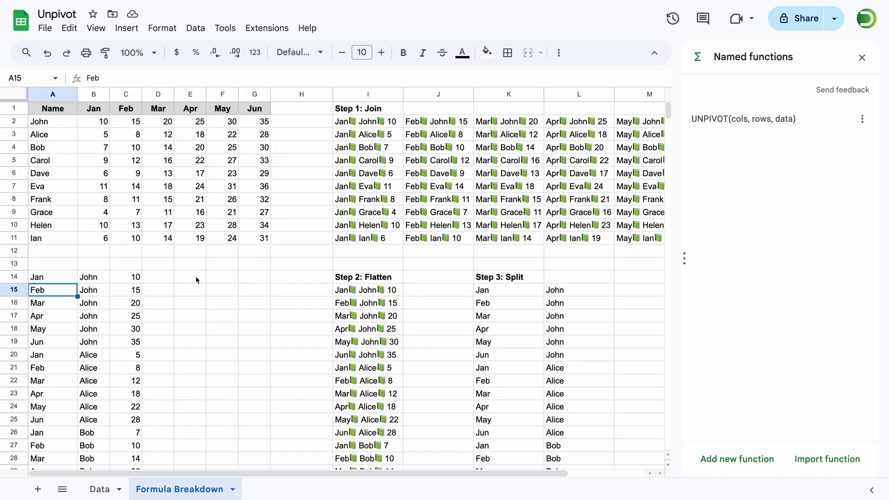
{"action": "left_click", "coordinate": [826, 459]}
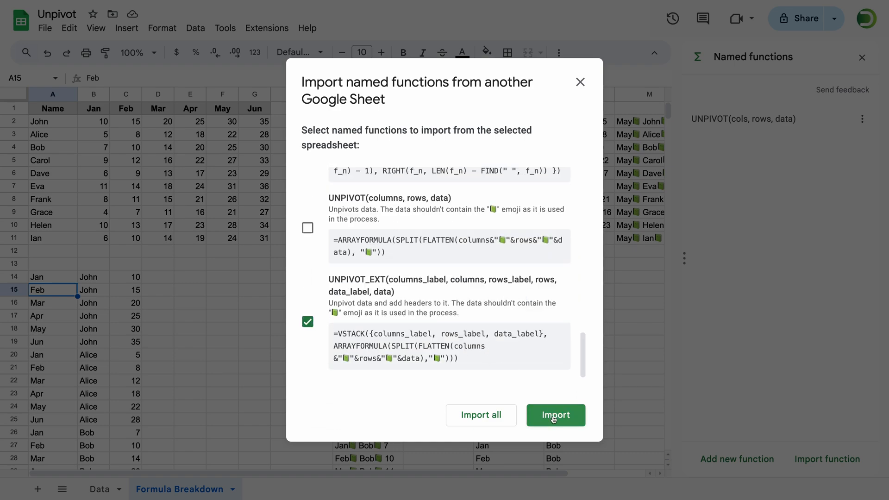
- Import UNPIVOT_EXT and begin typing =UNPIVOT_EXT("Mon in E14
{"action": "left_click", "coordinate": [555, 414]}
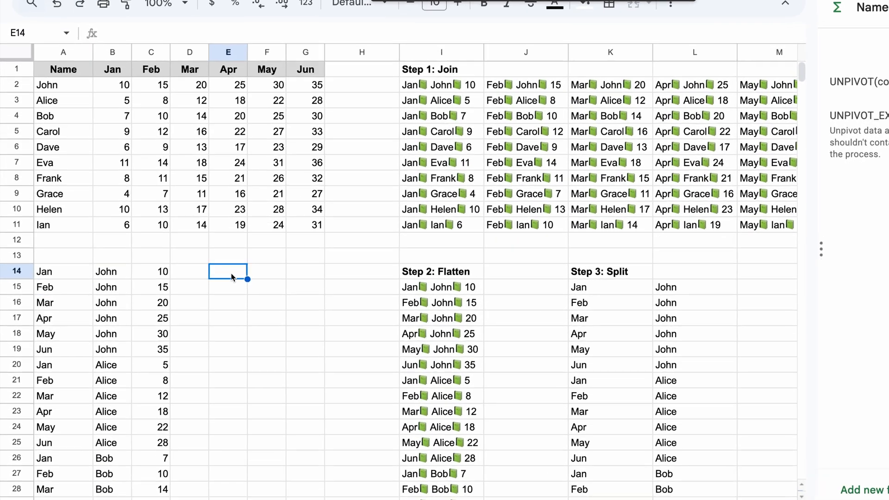
{"action": "type", "text": "=UNPIVOT_EXT(\"Mon"}
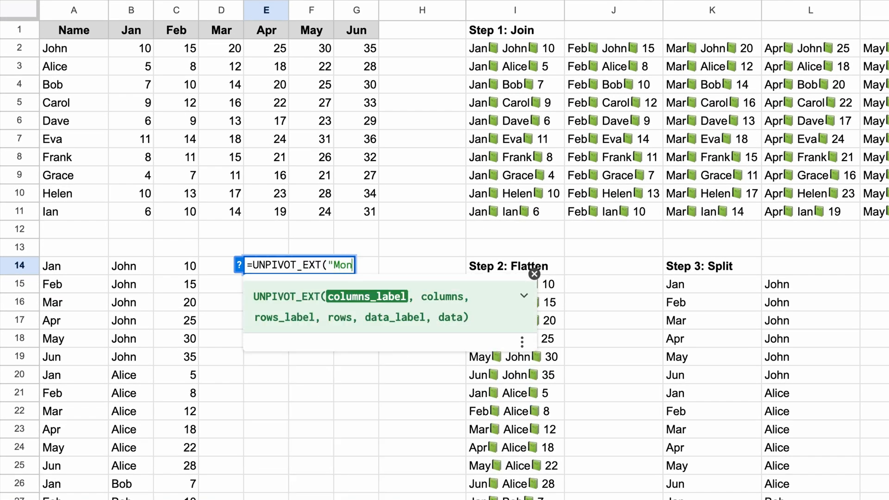